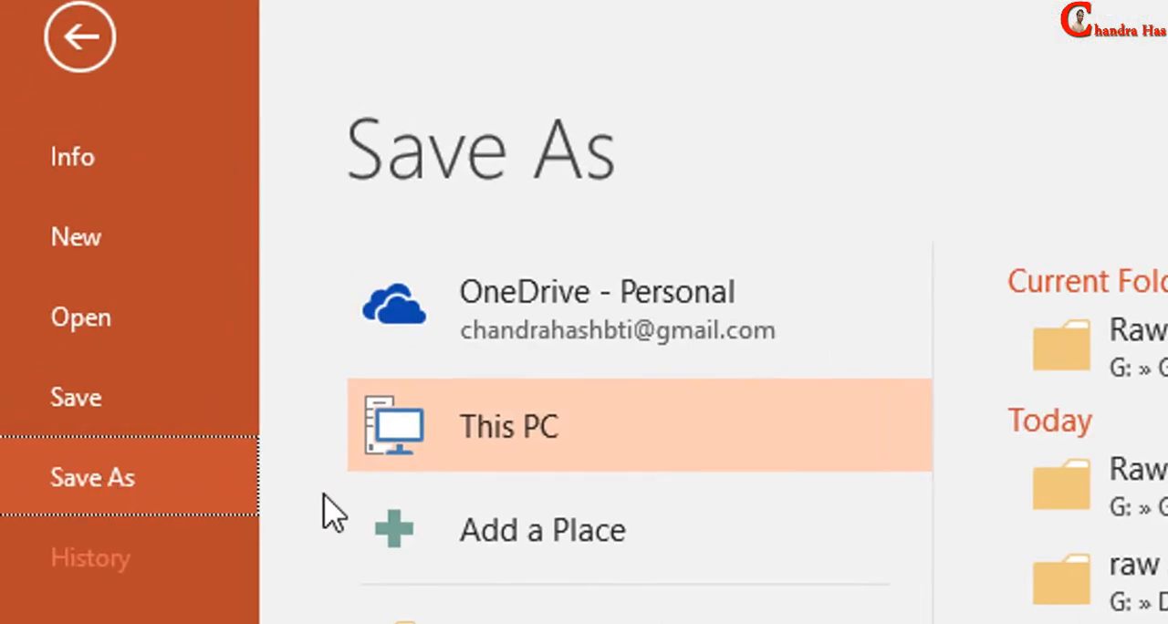
{"action": "mouse_move", "coordinate": [520, 452]}
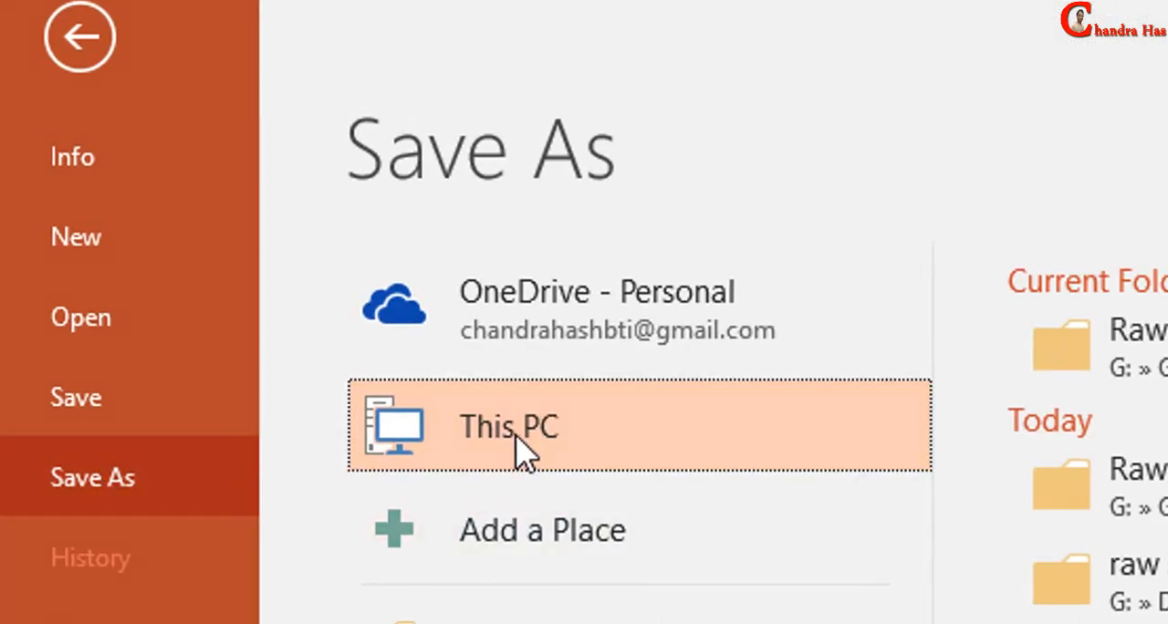
Save the presentation to This PC as PDF 'partice_flat_surface1' on the desktop
{"action": "left_click", "coordinate": [508, 426]}
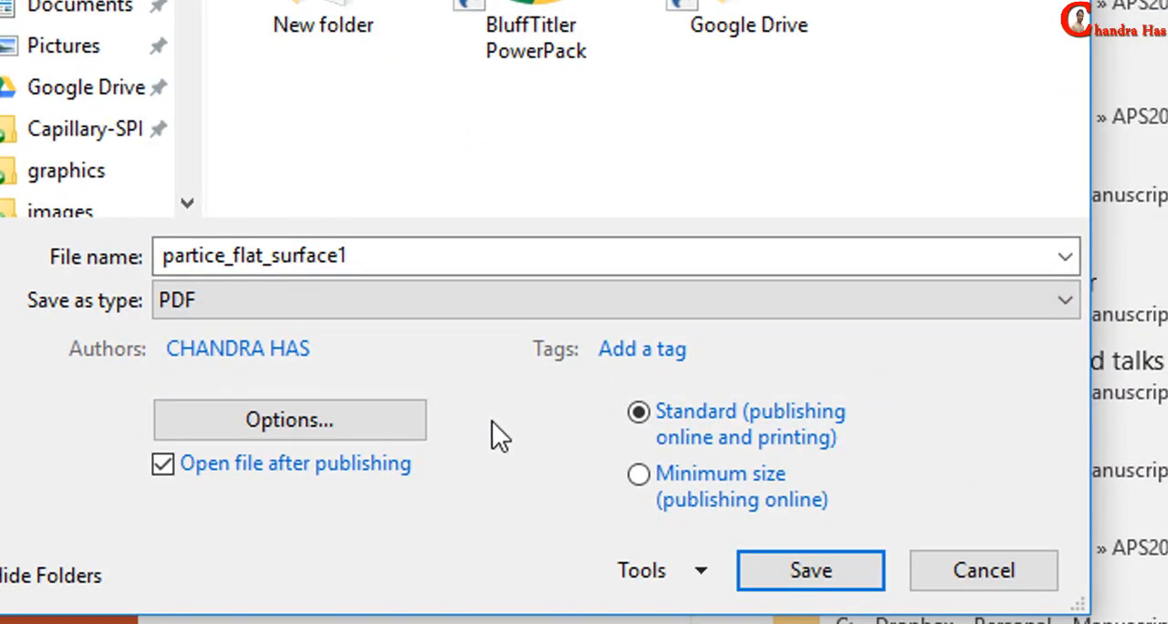
{"action": "left_click", "coordinate": [809, 570]}
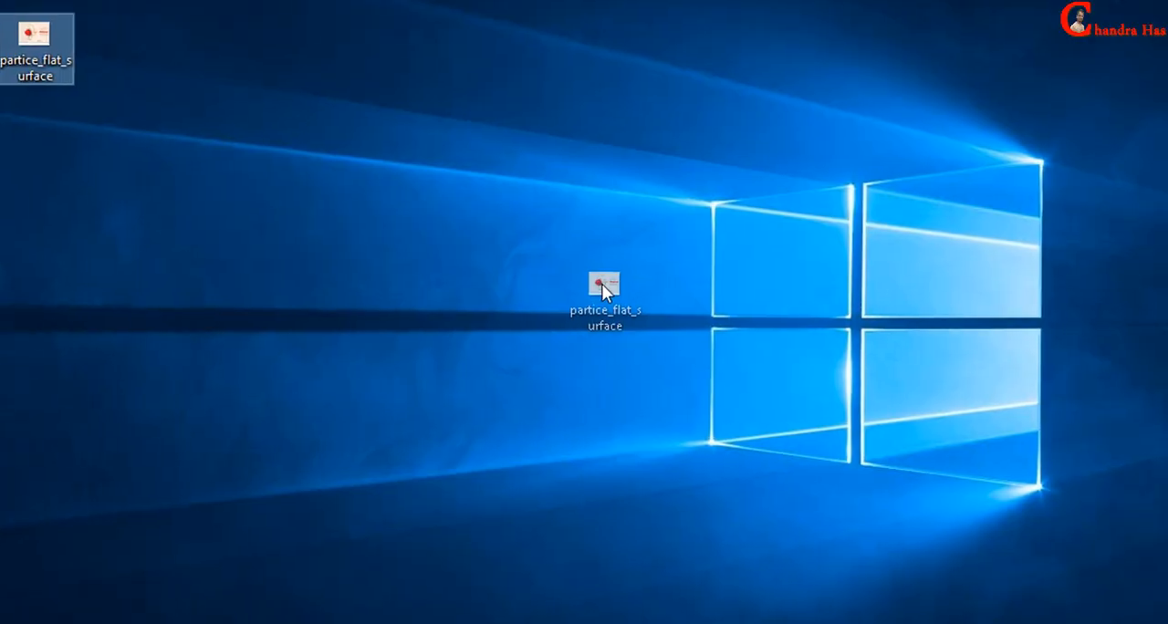
{"action": "double_click", "coordinate": [604, 282]}
{"action": "type", "text": "regedit"}
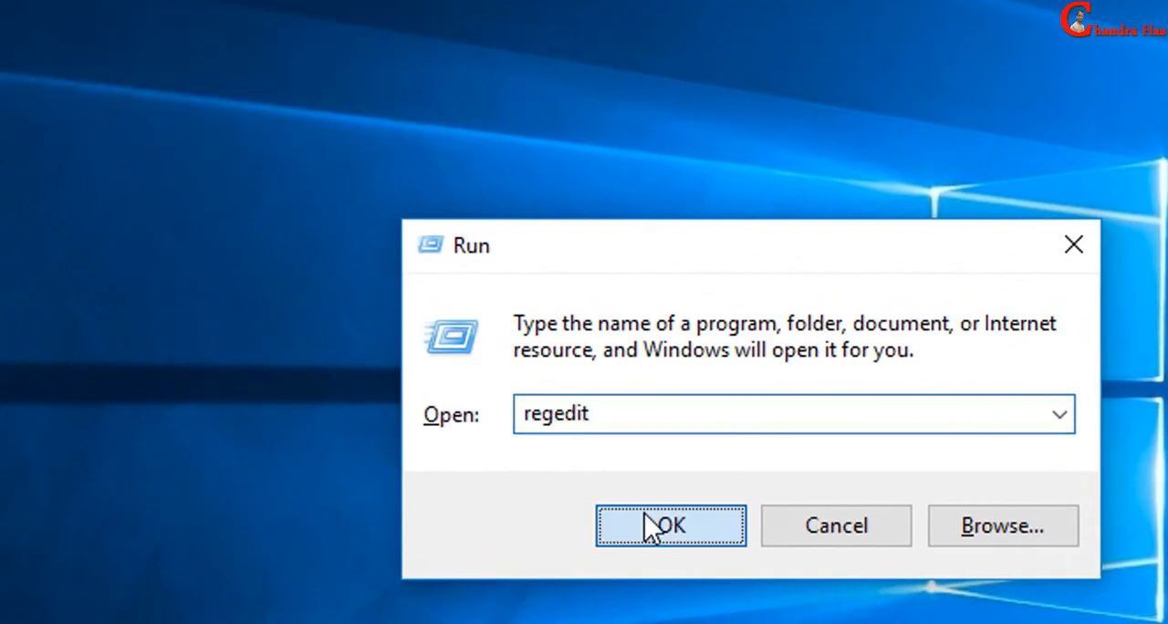
Launch regedit and expand HKEY_CURRENT_USER to reach Software
{"action": "left_click", "coordinate": [670, 526]}
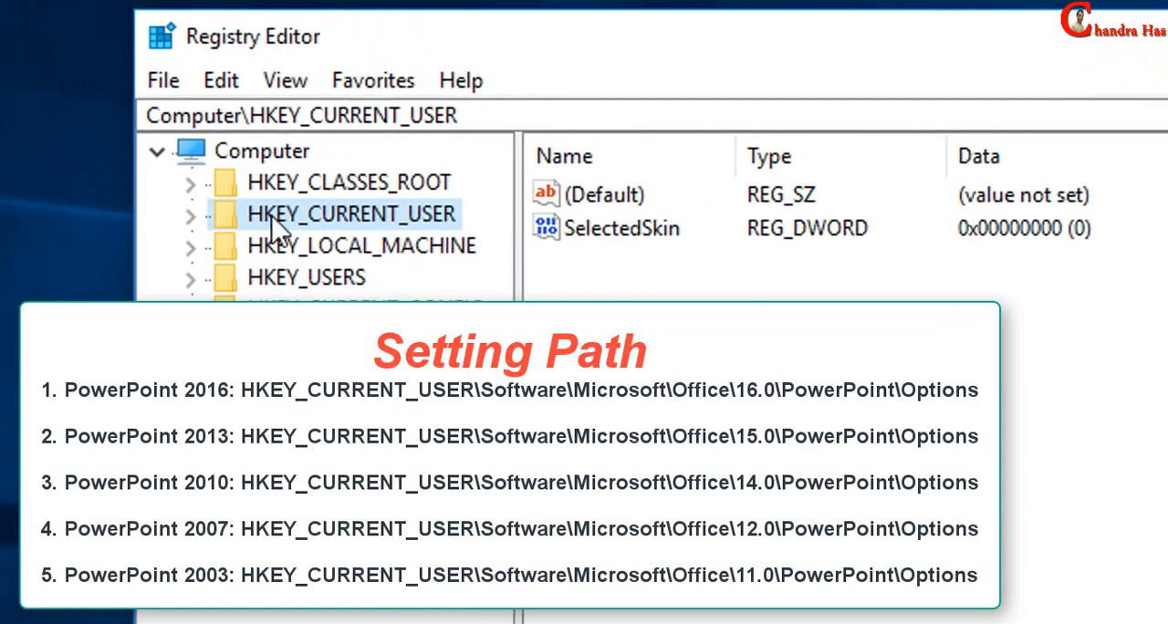
{"action": "mouse_move", "coordinate": [247, 242]}
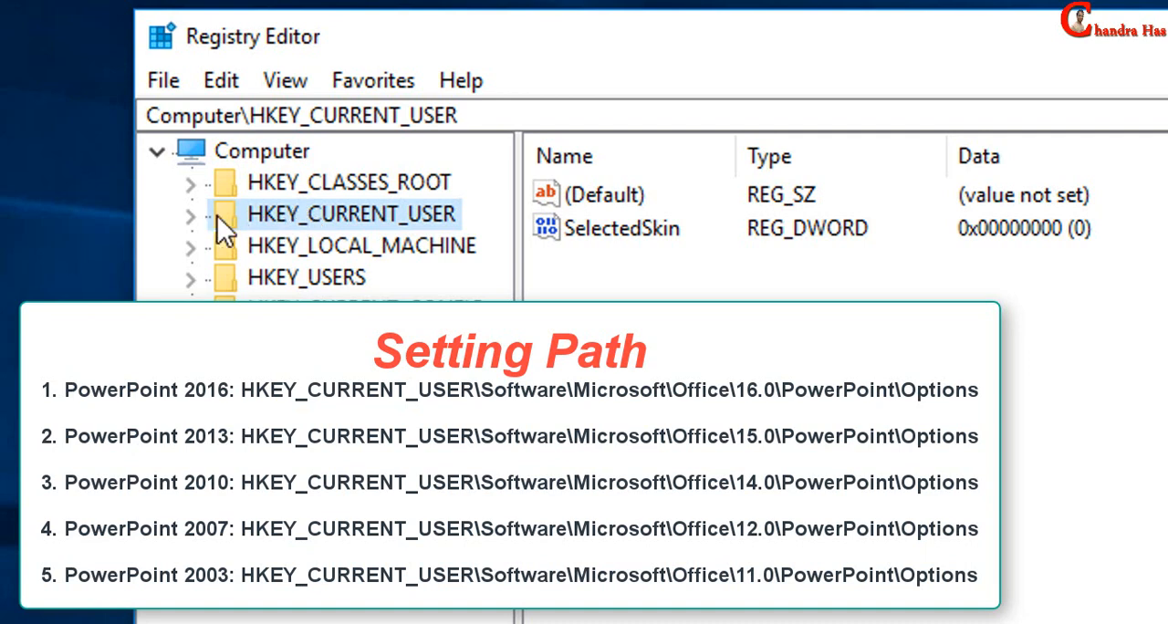
{"action": "left_click", "coordinate": [191, 214]}
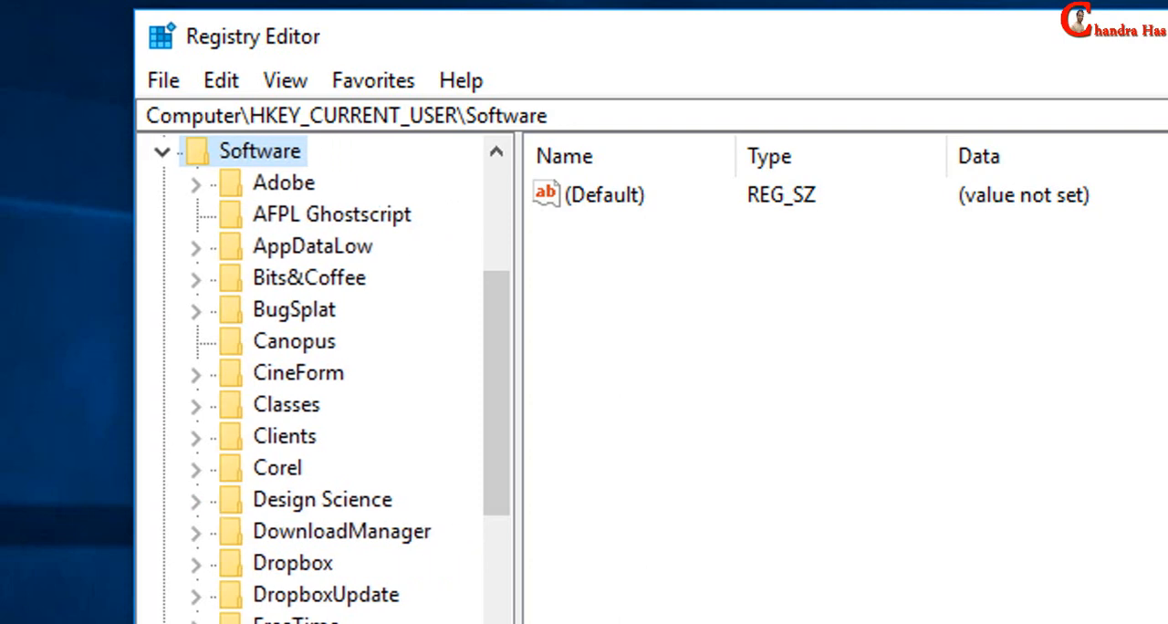
Drill into Microsoft\Office\16.0\PowerPoint and expand it to show the Options subkey
{"action": "scroll", "scroll_direction": "down", "scroll_amount": 3}
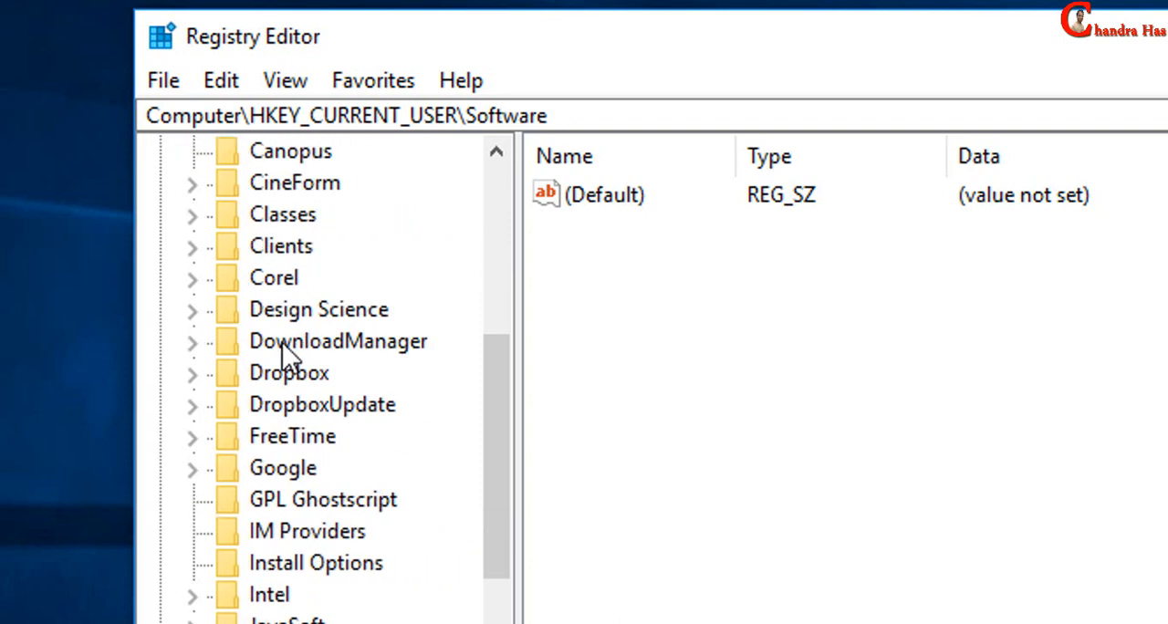
{"action": "scroll", "scroll_direction": "down", "scroll_amount": 3}
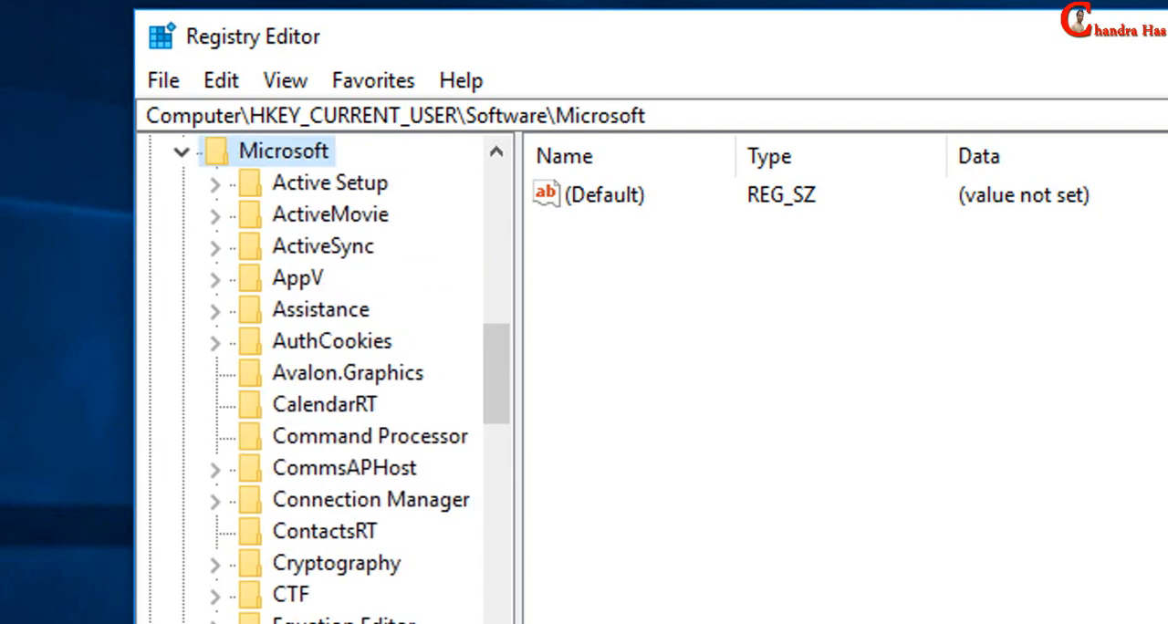
{"action": "scroll", "scroll_direction": "down", "scroll_amount": 3}
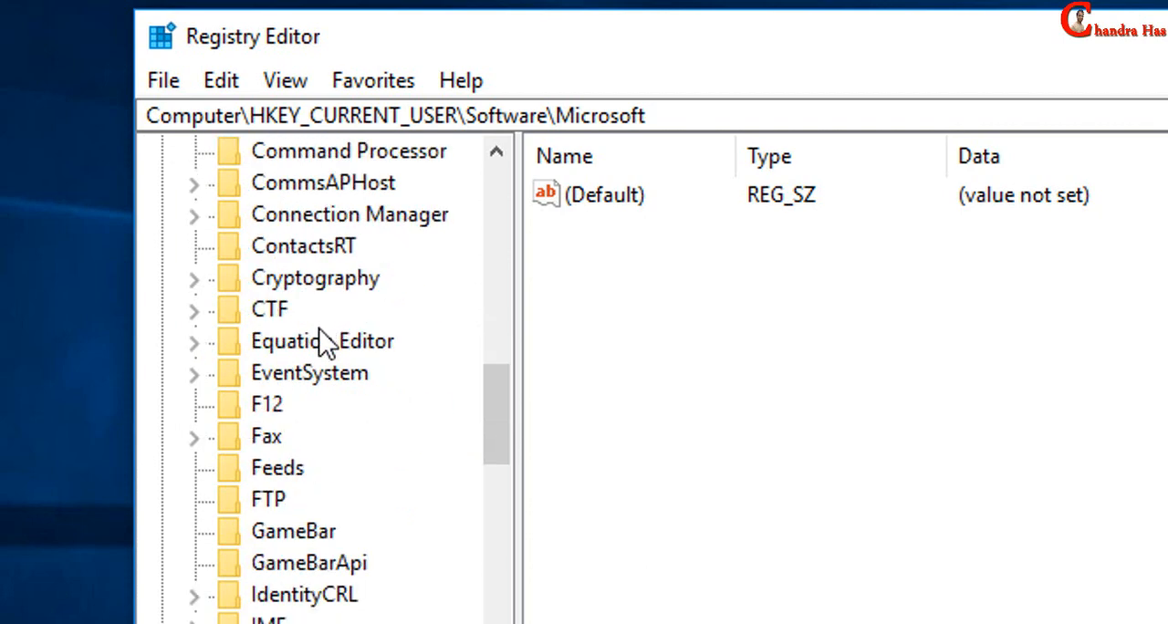
{"action": "scroll", "scroll_direction": "down", "scroll_amount": 3}
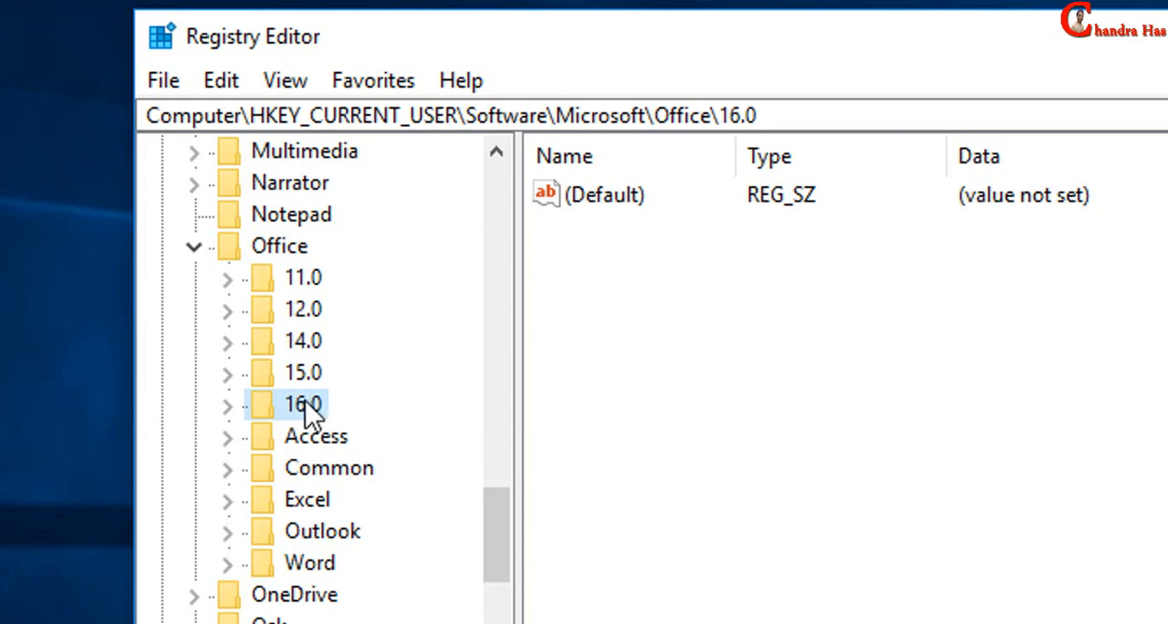
{"action": "mouse_move", "coordinate": [306, 392]}
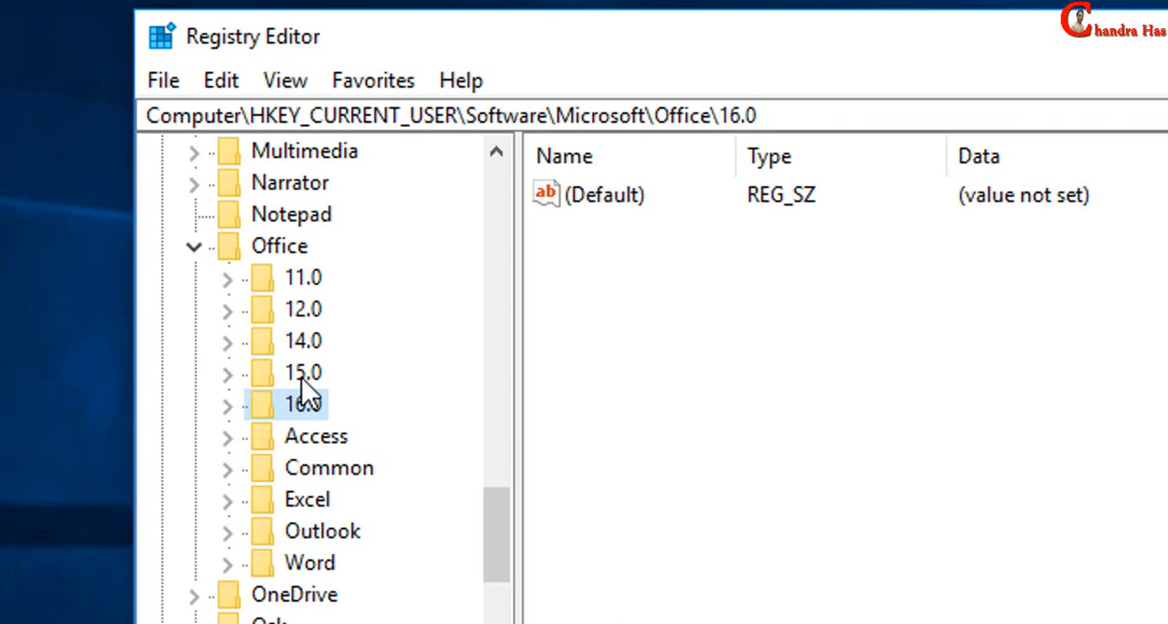
{"action": "left_click", "coordinate": [227, 404]}
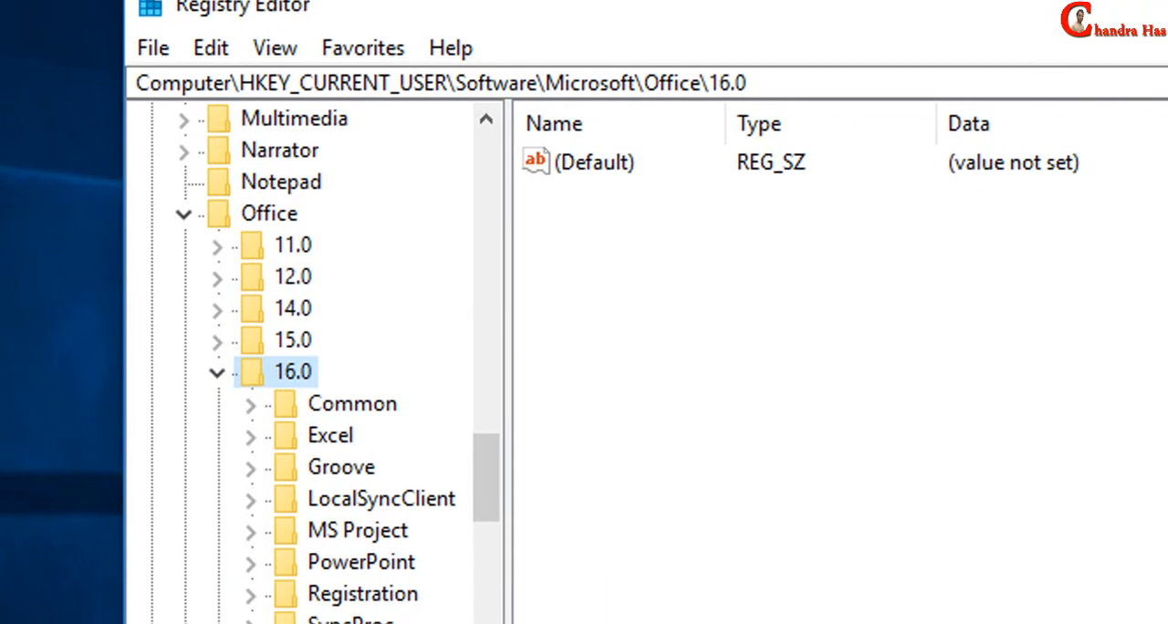
{"action": "scroll", "scroll_direction": "down", "scroll_amount": 3}
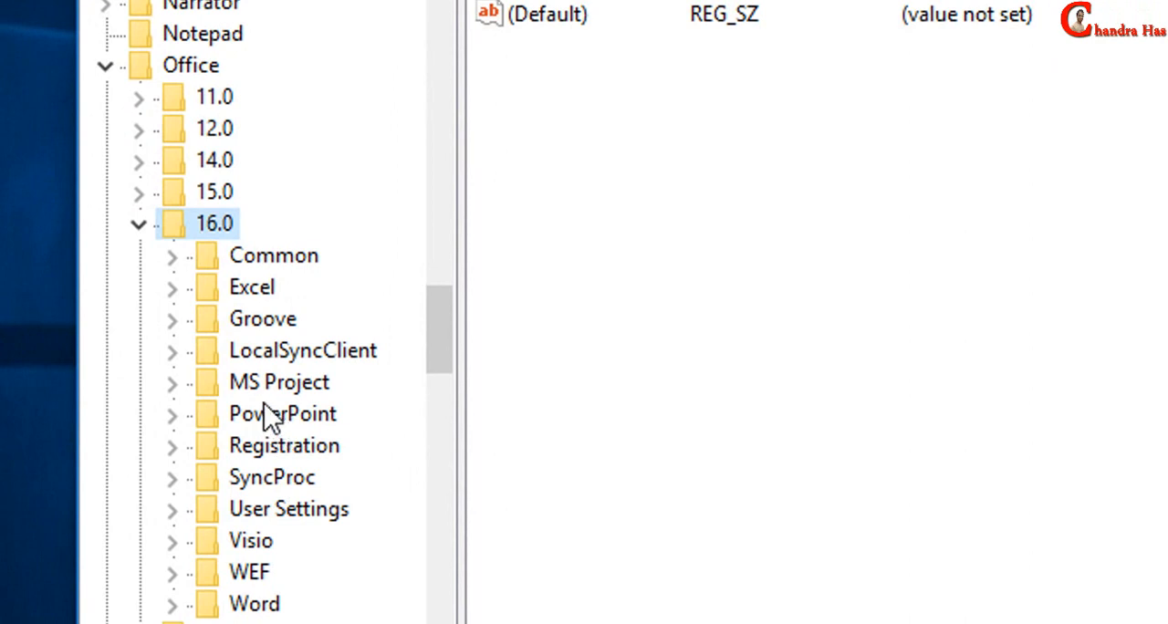
{"action": "left_click", "coordinate": [282, 413]}
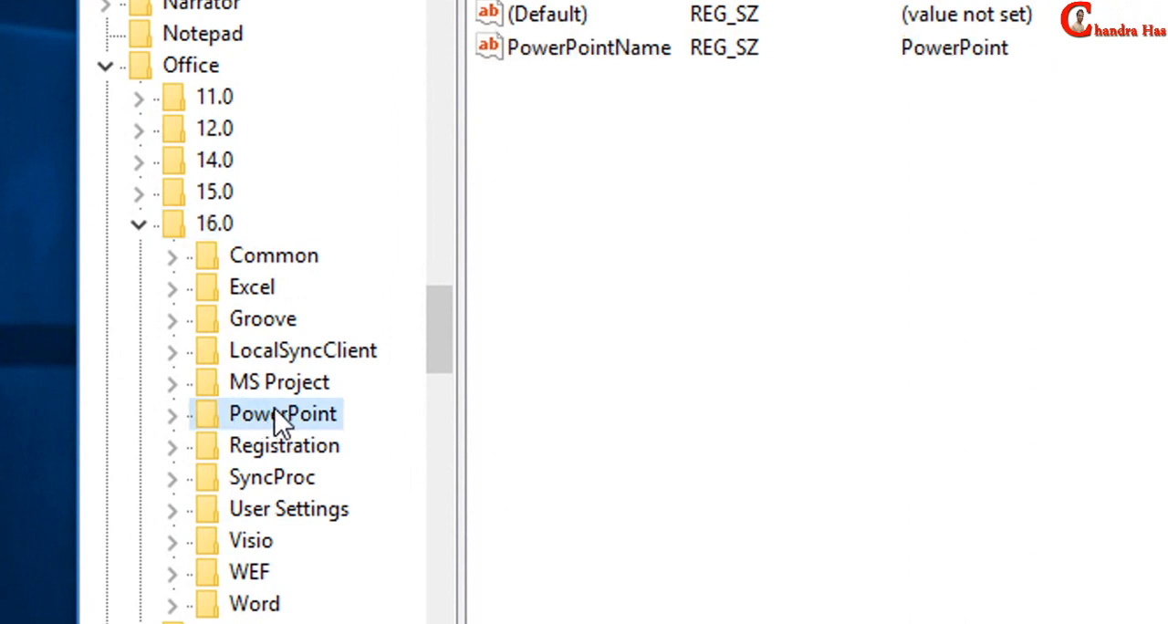
{"action": "left_click", "coordinate": [170, 413]}
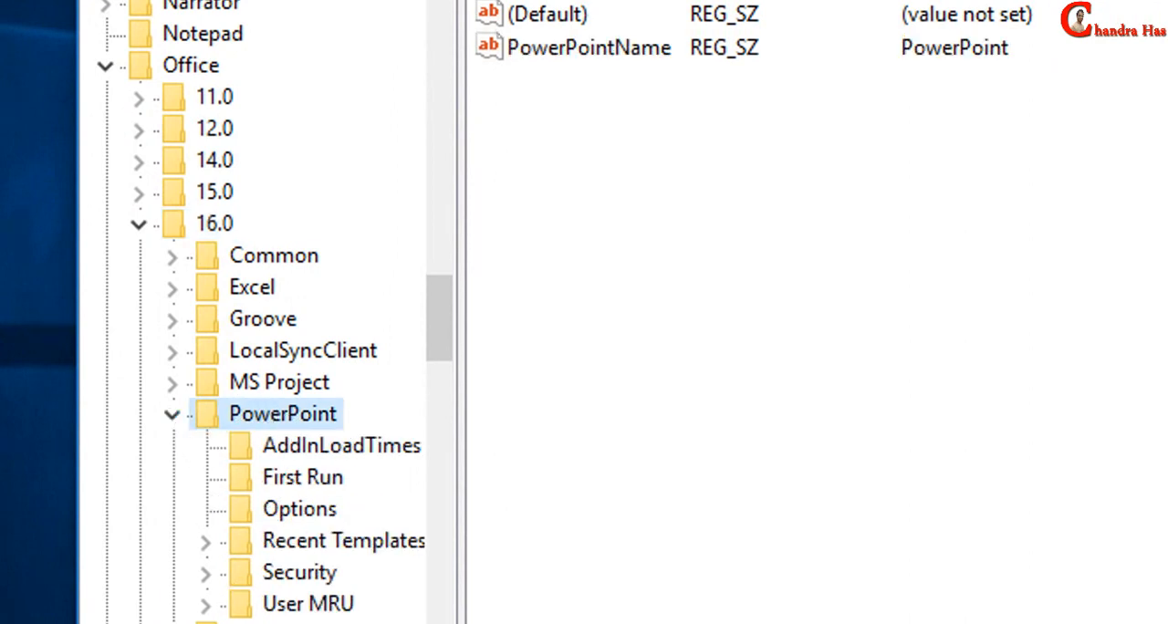
{"action": "scroll", "scroll_direction": "down", "scroll_amount": 3}
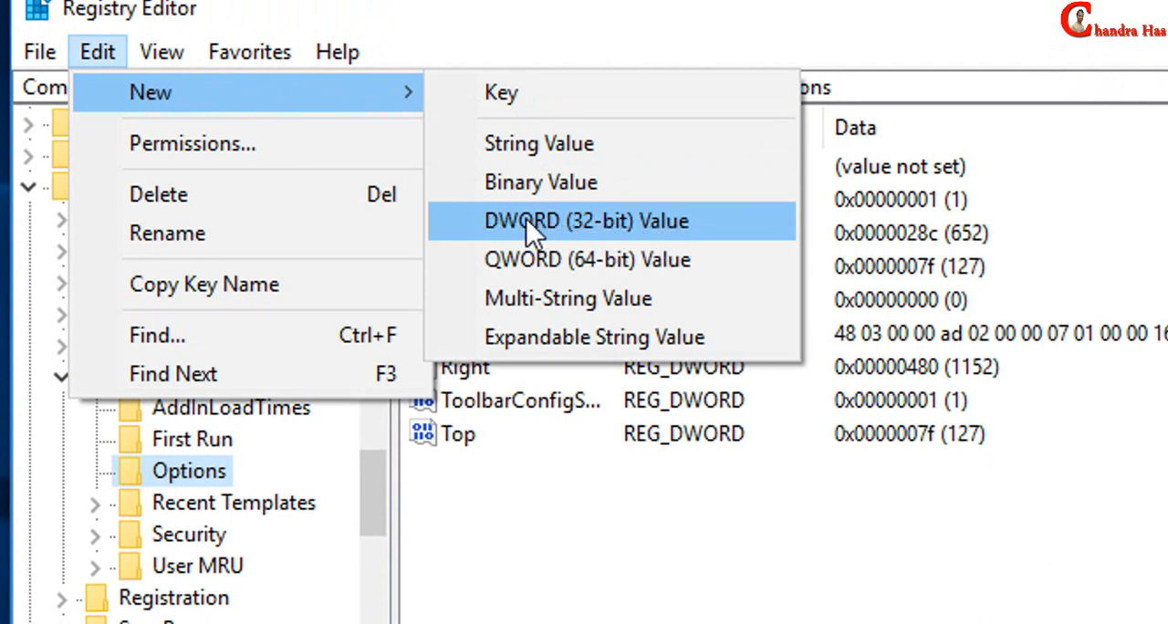
Create a DWORD (32-bit) value named ExportBitmapResolution and open it for editing
{"action": "left_click", "coordinate": [586, 220]}
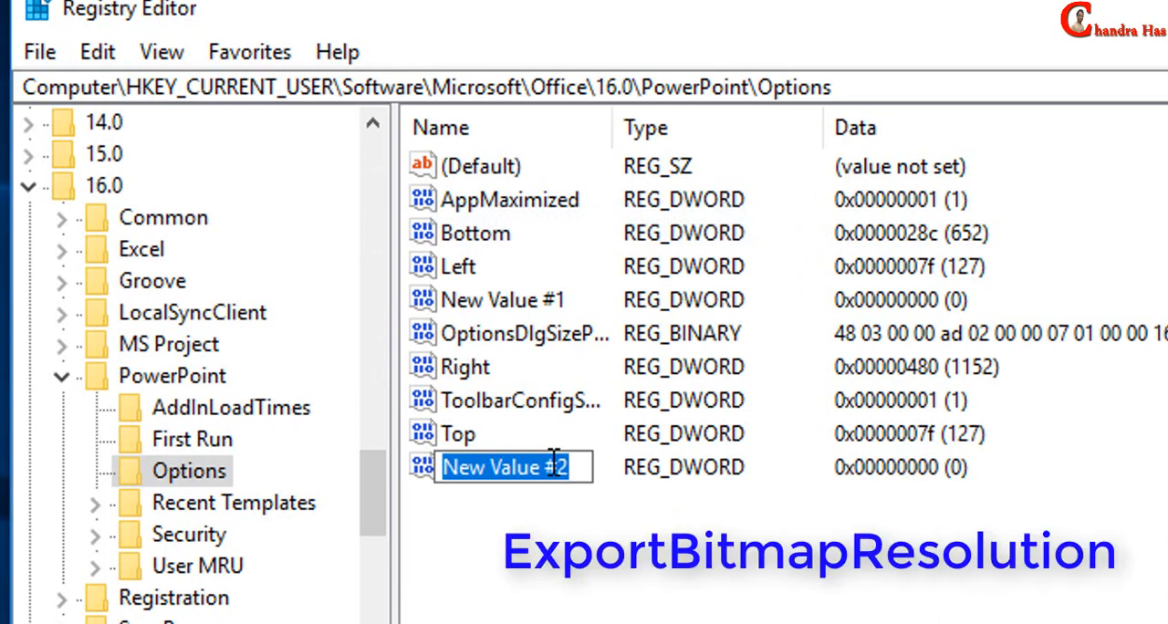
{"action": "type", "text": "Expo"}
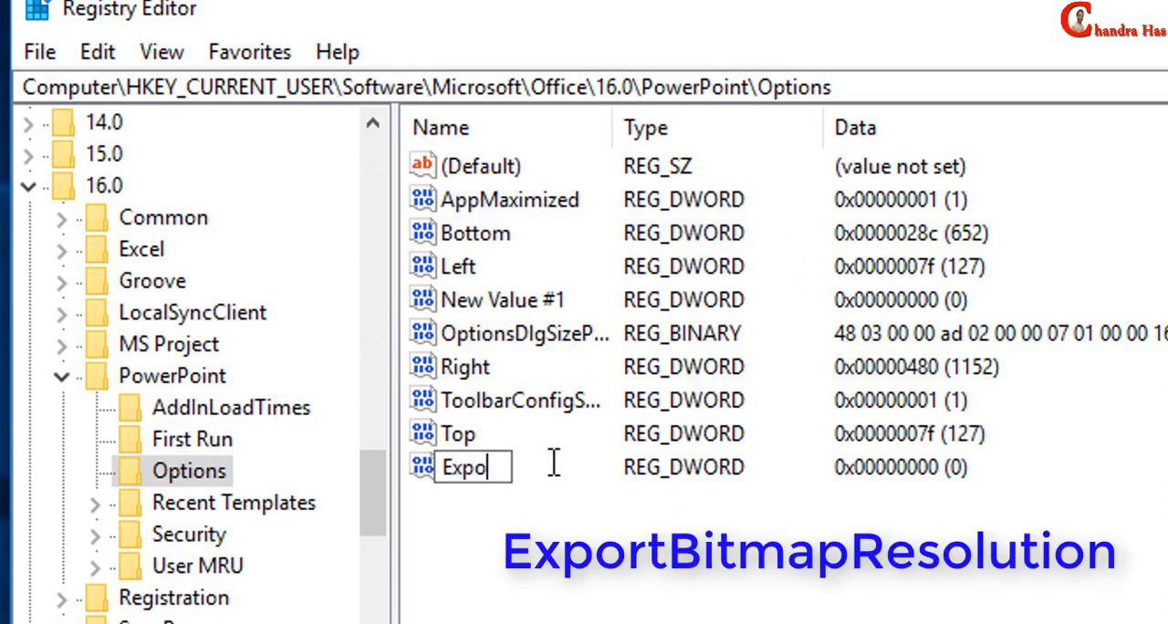
{"action": "type", "text": "rtBitma"}
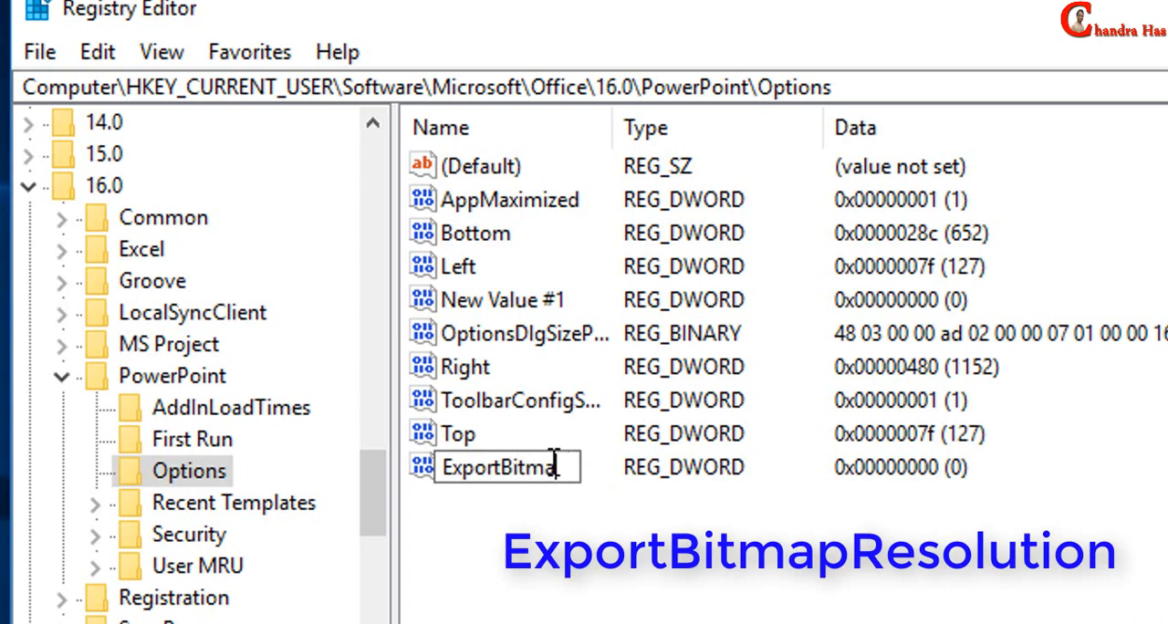
{"action": "type", "text": "pResolution"}
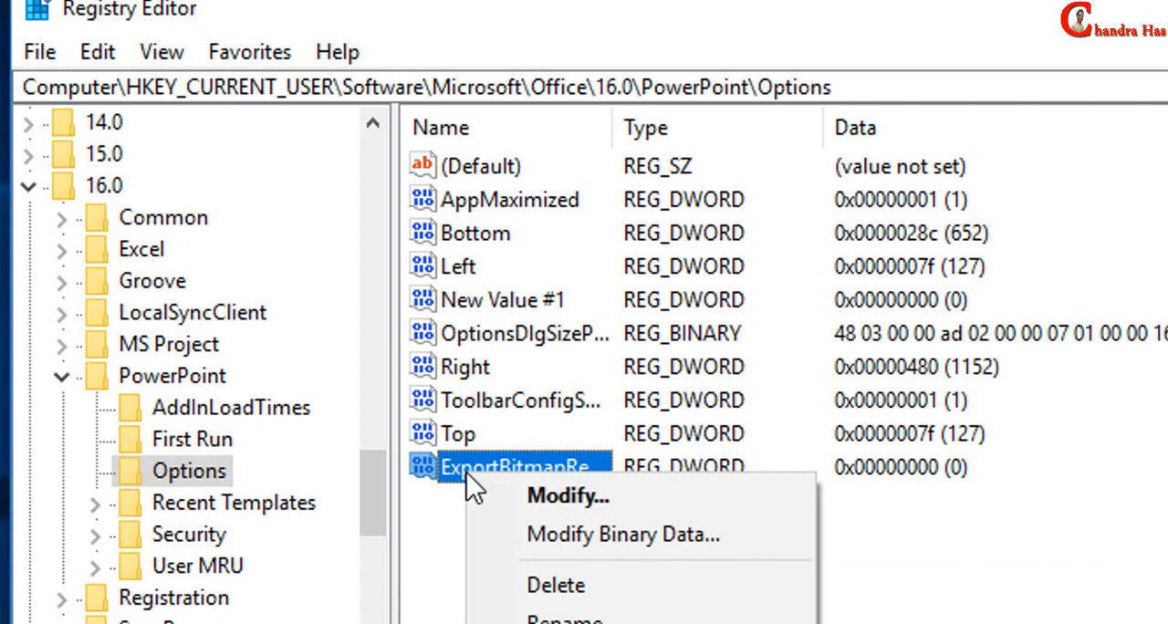
{"action": "left_click", "coordinate": [566, 495]}
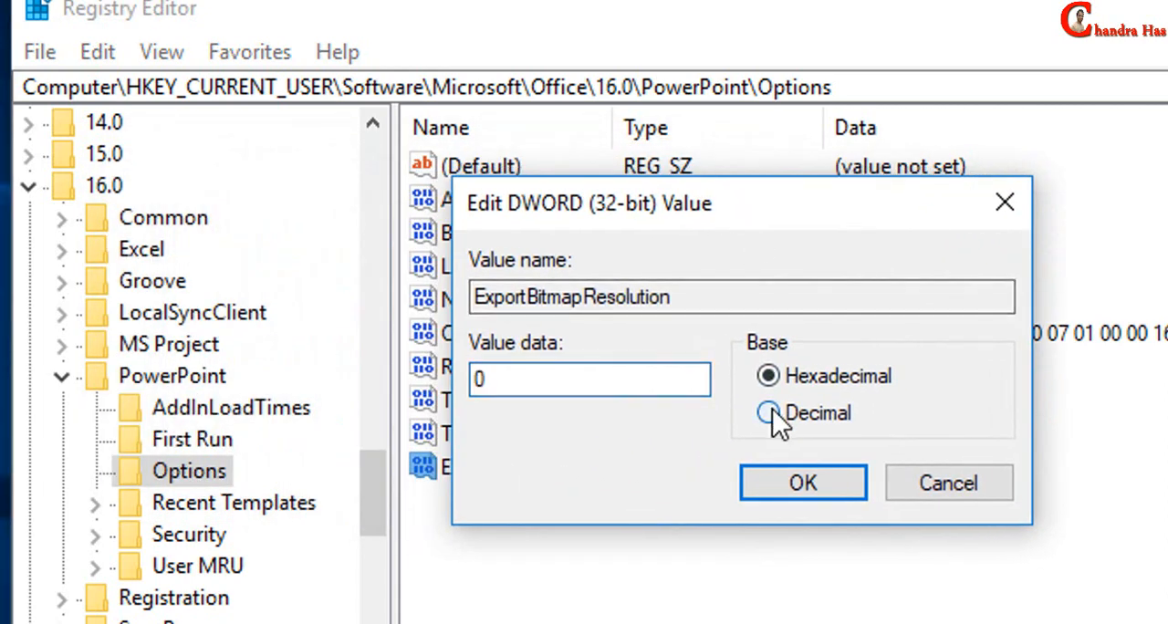
Enter 300 as Decimal value data for ExportBitmapResolution and confirm
{"action": "left_click", "coordinate": [768, 412]}
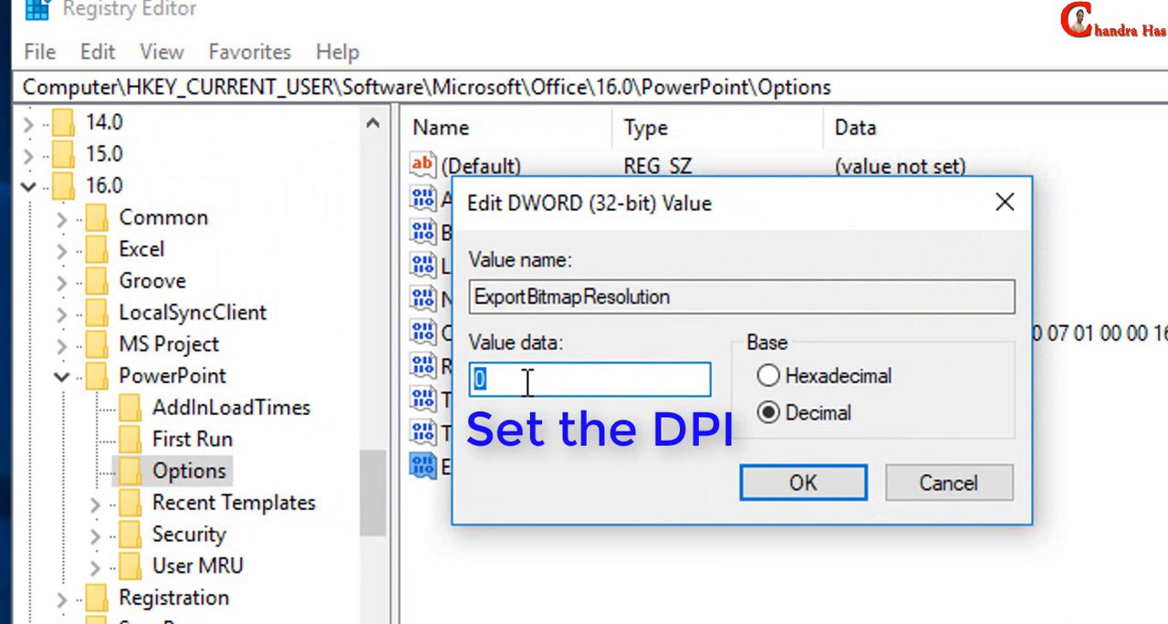
{"action": "type", "text": "300"}
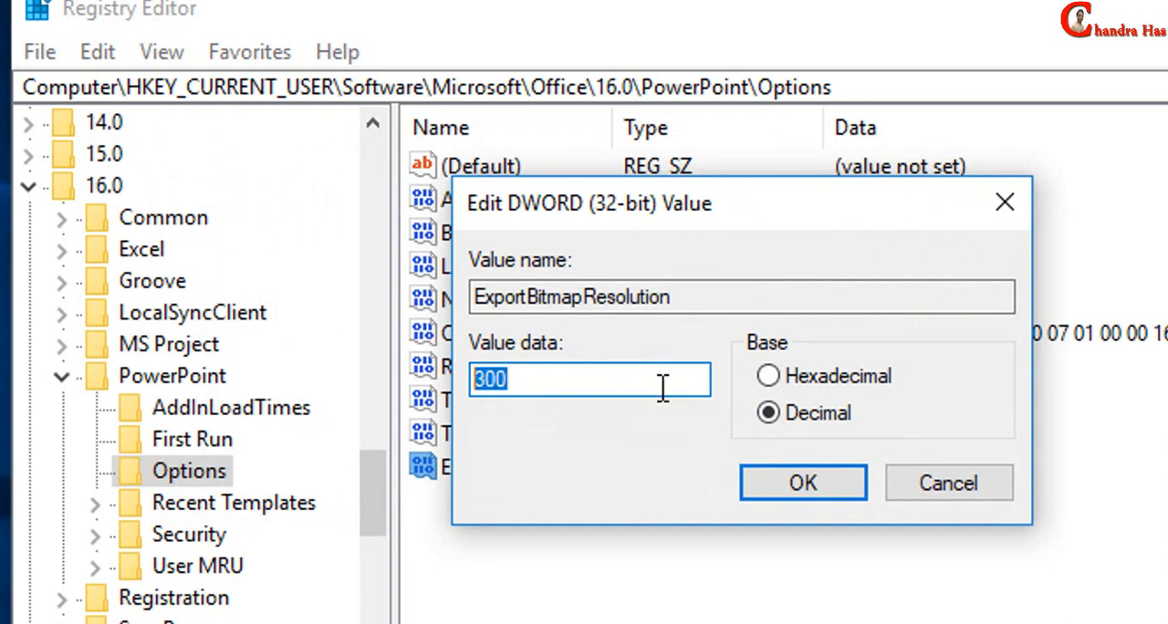
{"action": "left_click", "coordinate": [802, 482]}
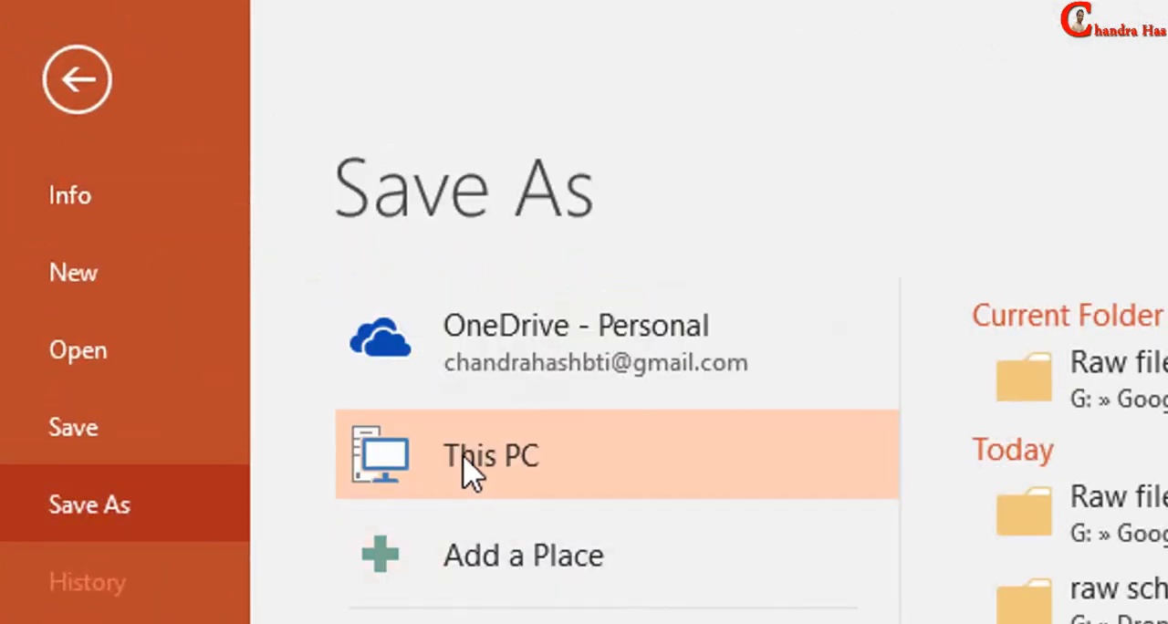
Export slides to This PC as PNG, saving pressure_grad_by_conc_diffusio2 to the desktop
{"action": "left_click", "coordinate": [490, 455]}
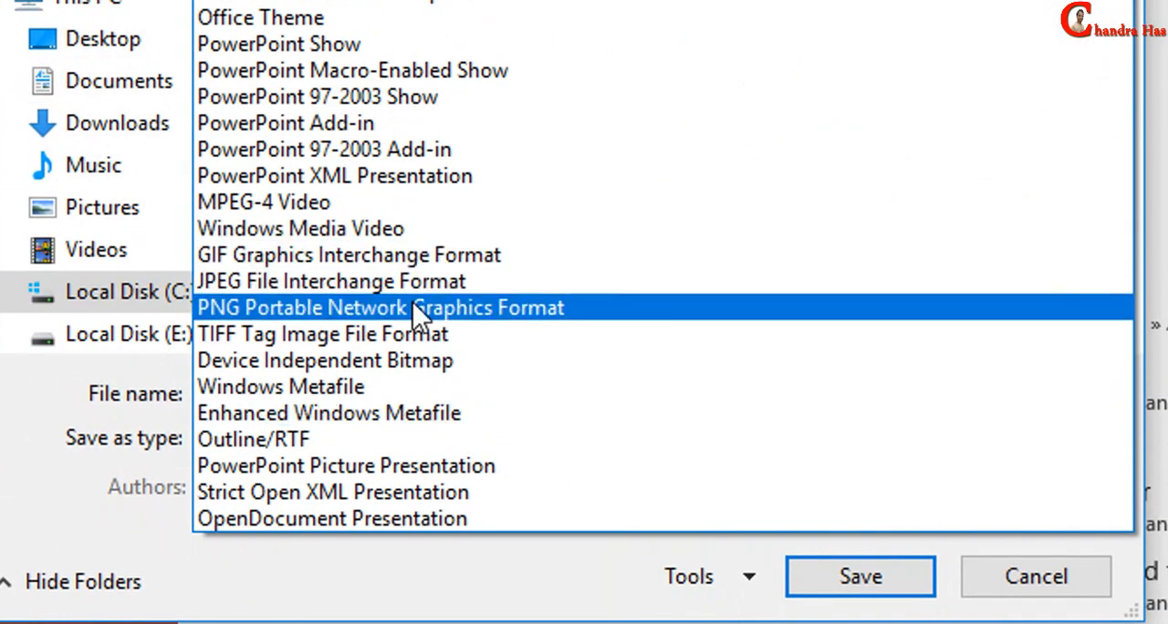
{"action": "left_click", "coordinate": [378, 307]}
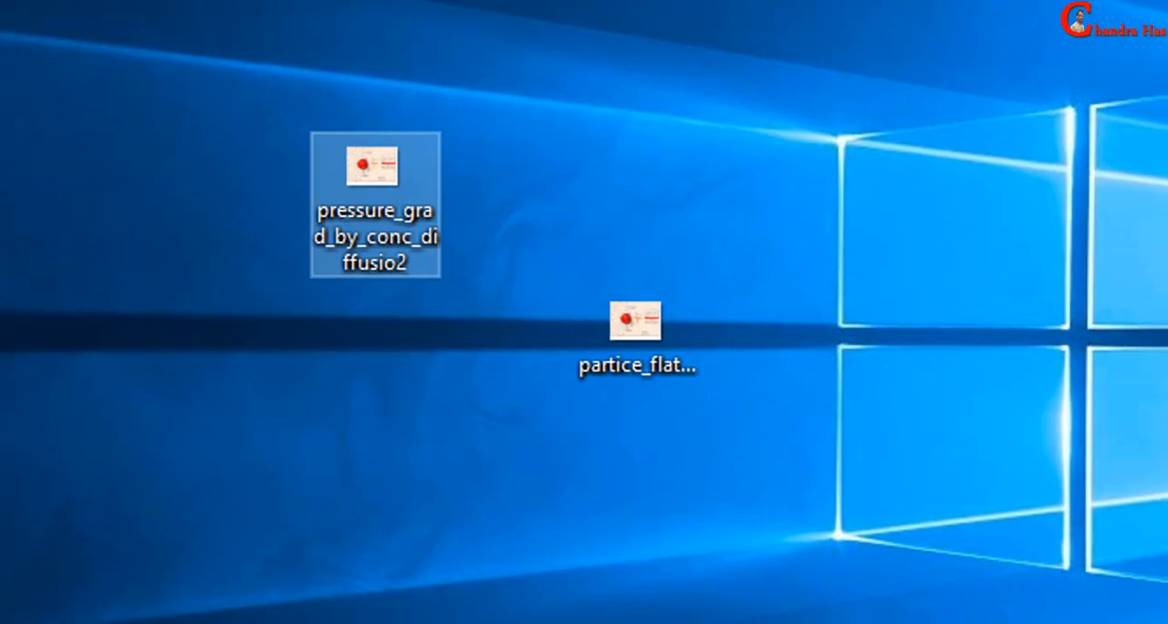
Open the exported PNG slide in Photos to check the heading text is sharp
{"action": "double_click", "coordinate": [632, 322]}
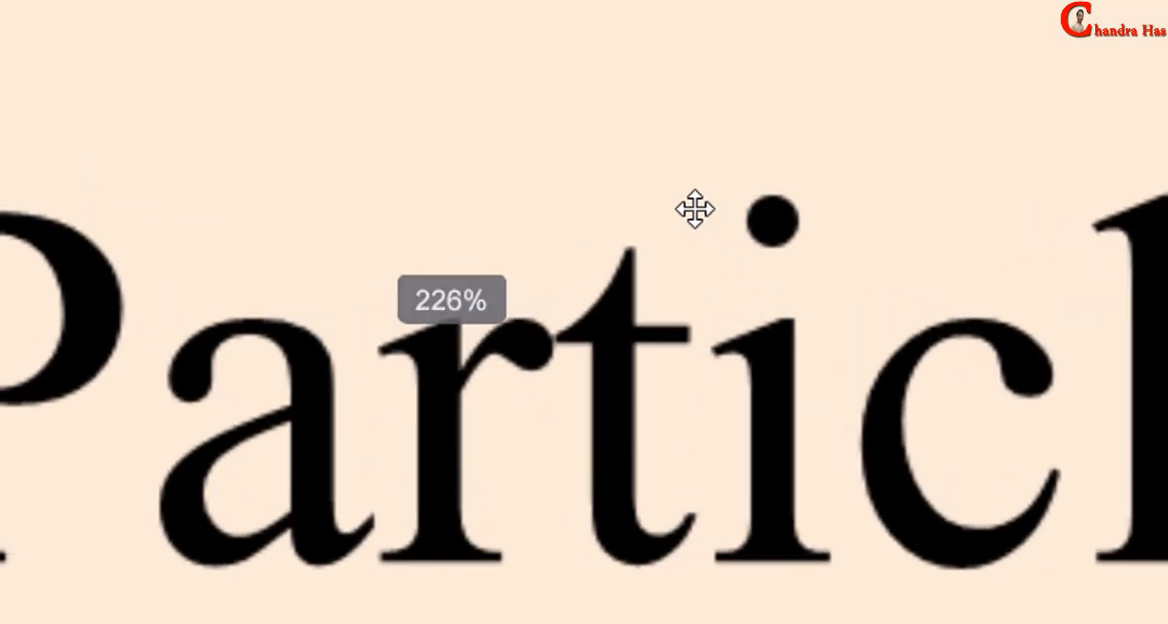